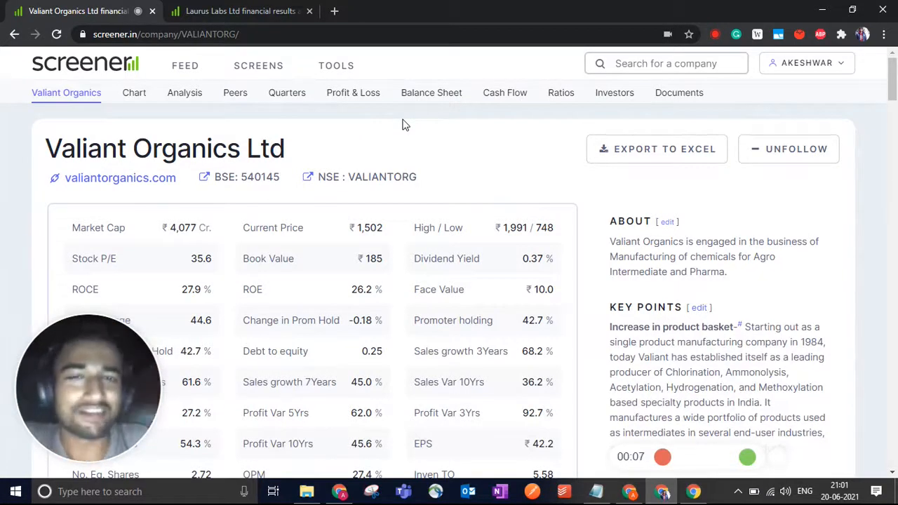
mouse_move(474, 129)
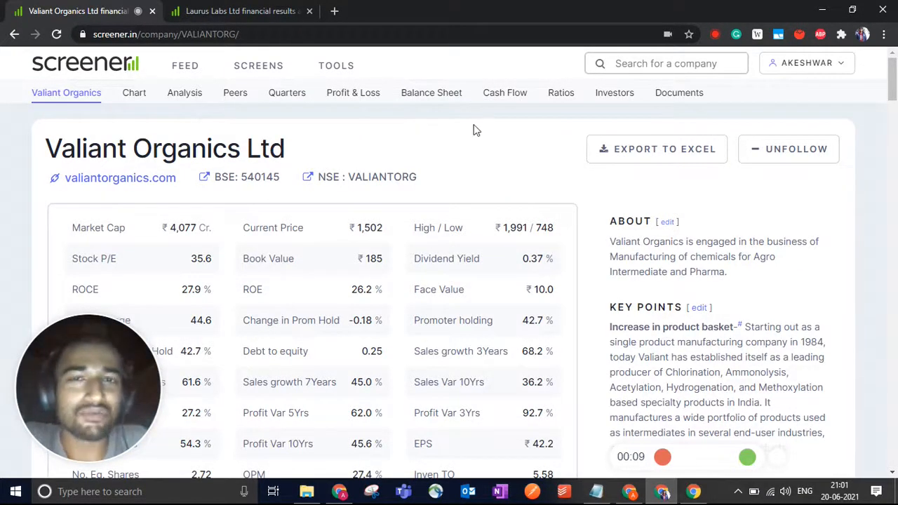
Step: Scroll the Valiant Organics company page down slightly past the headline ratios
scroll("down", 3)
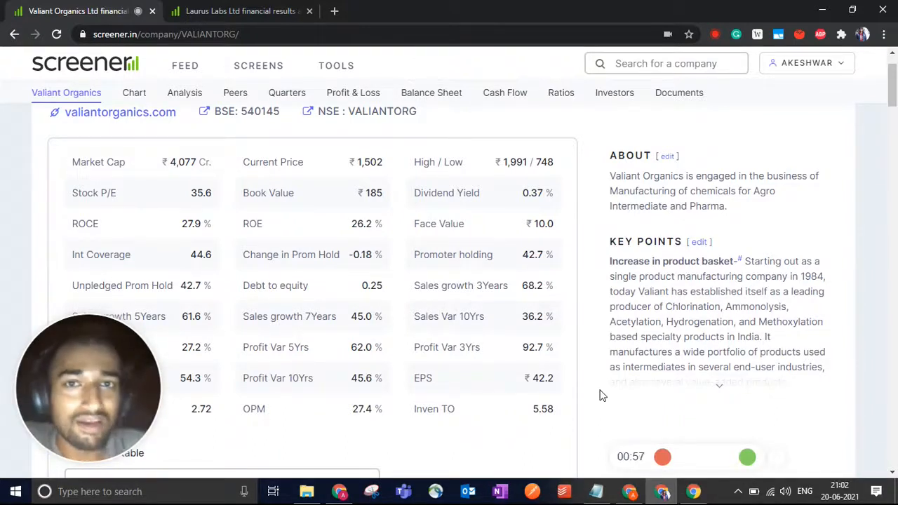
mouse_move(614, 385)
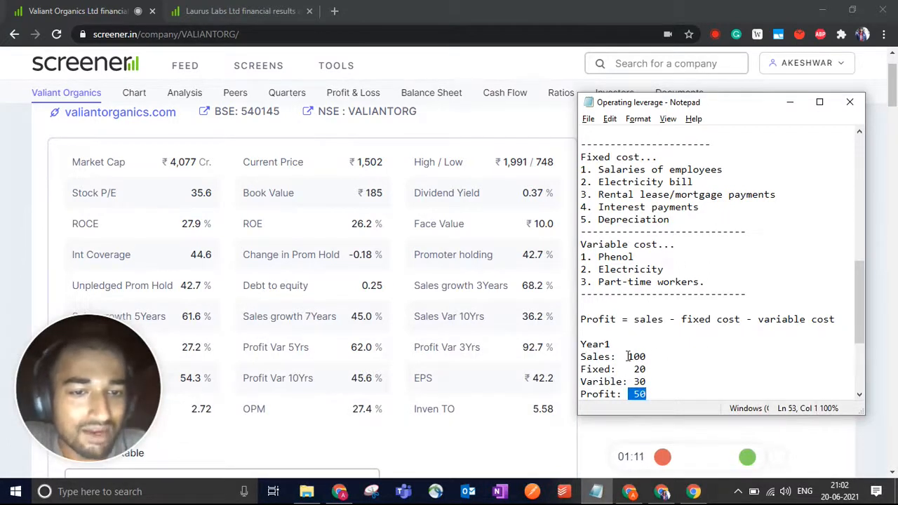
left_click(650, 357)
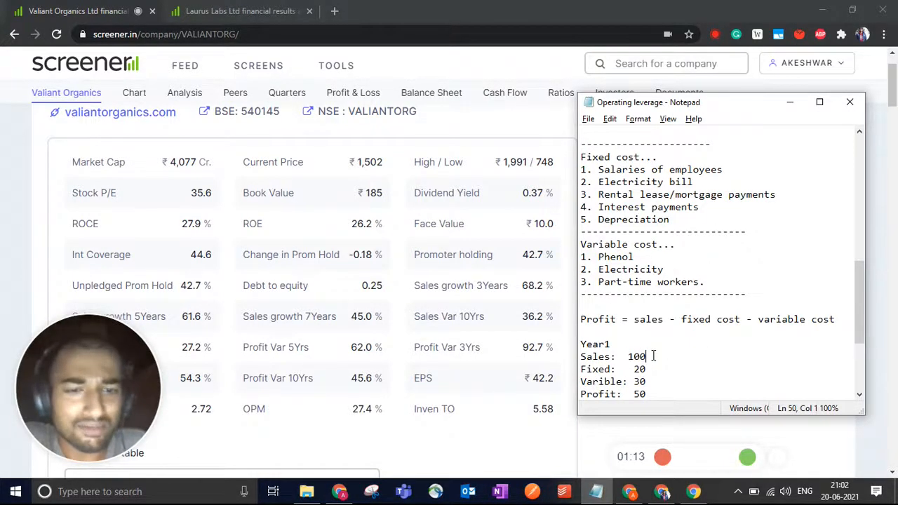
double_click(636, 356)
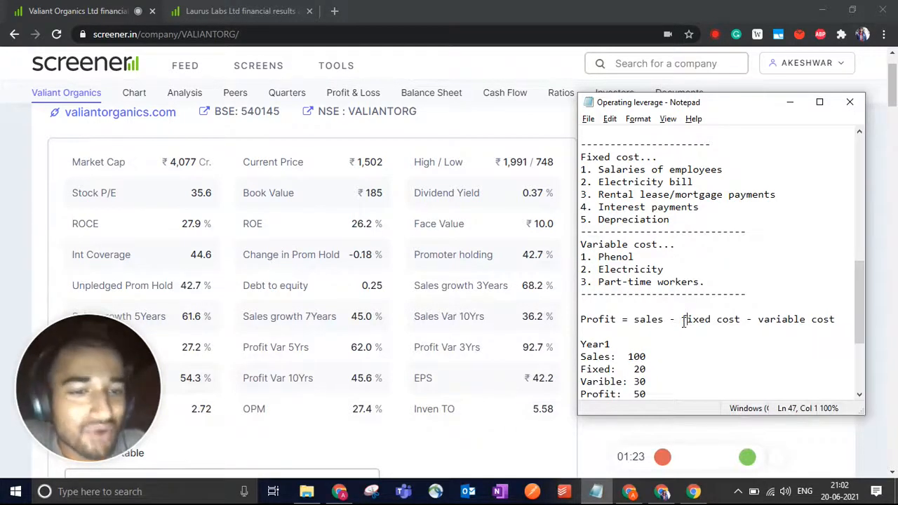
left_click_drag(682, 320, 834, 319)
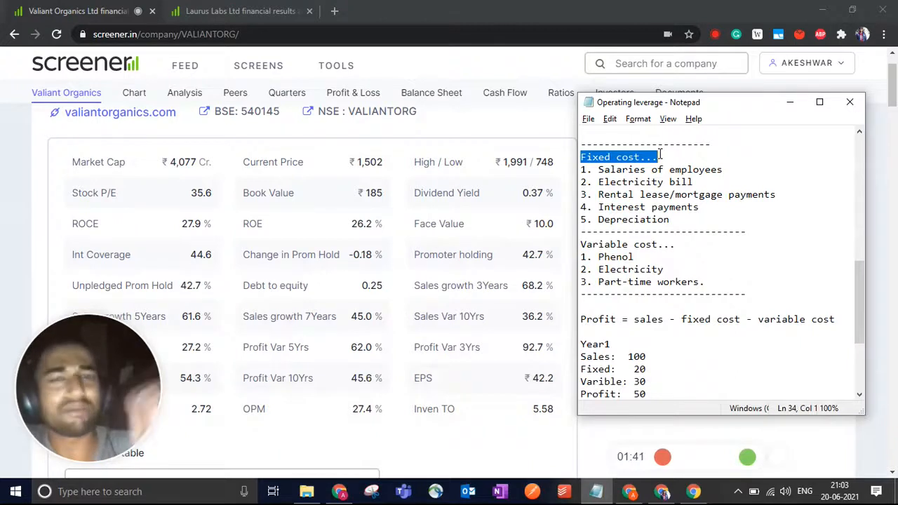
left_click(690, 157)
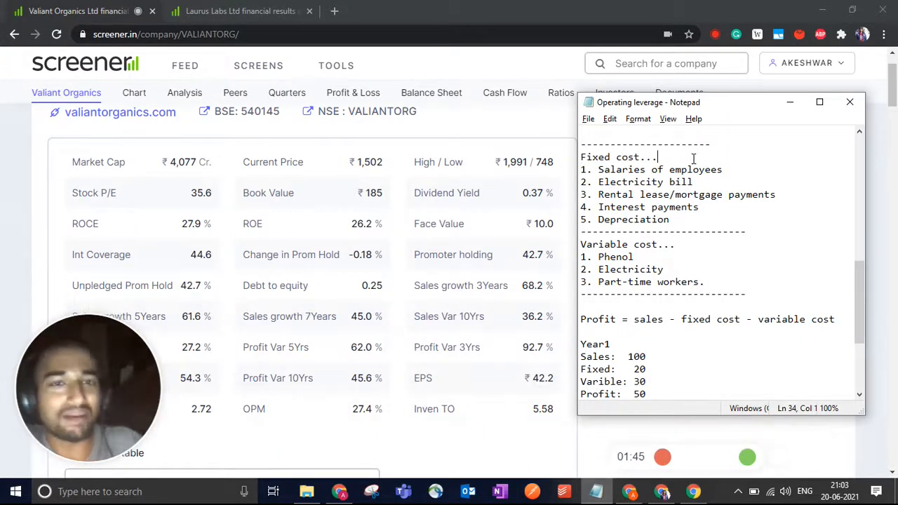
double_click(659, 170)
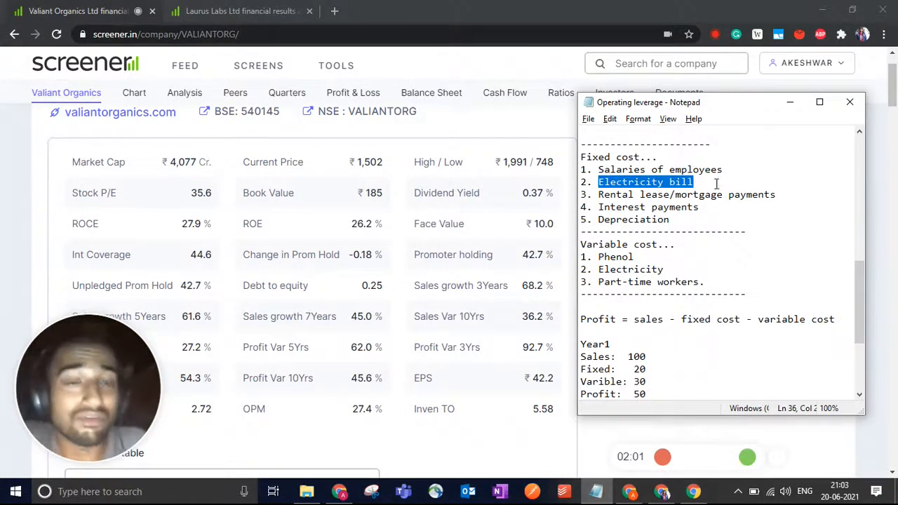
double_click(645, 194)
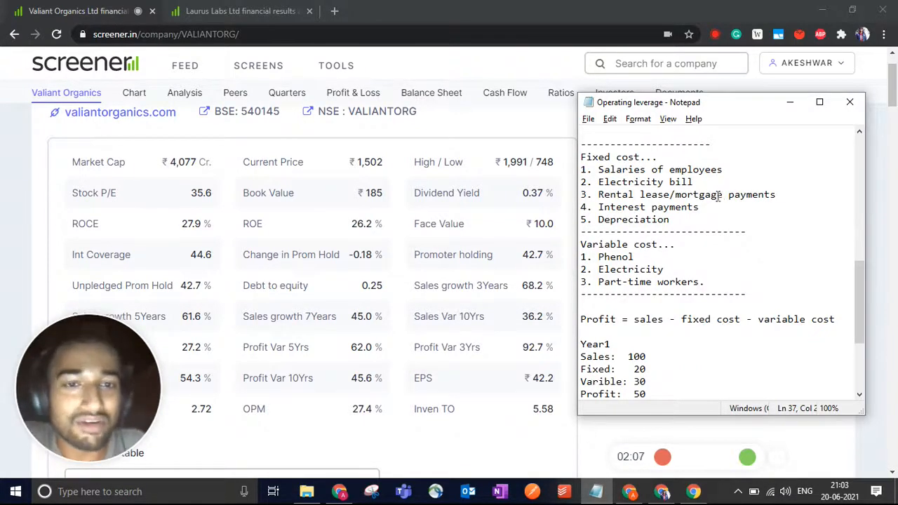
double_click(631, 219)
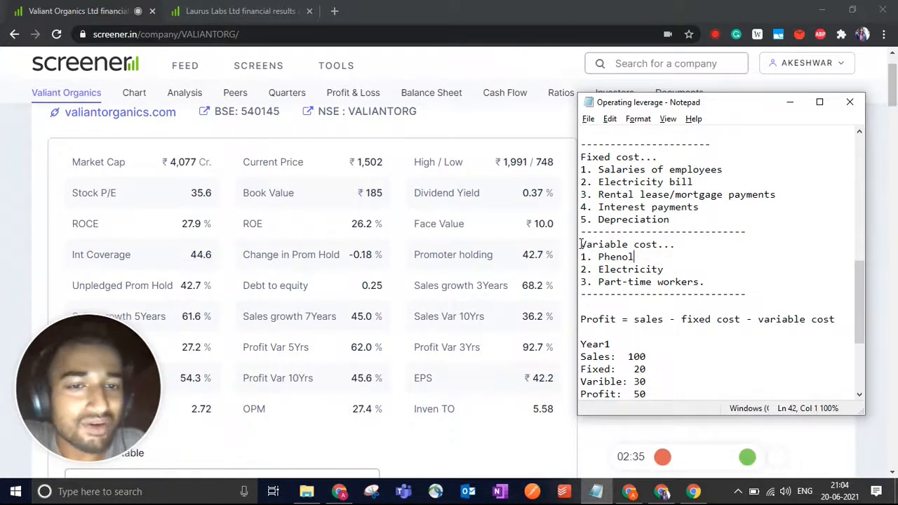
double_click(624, 244)
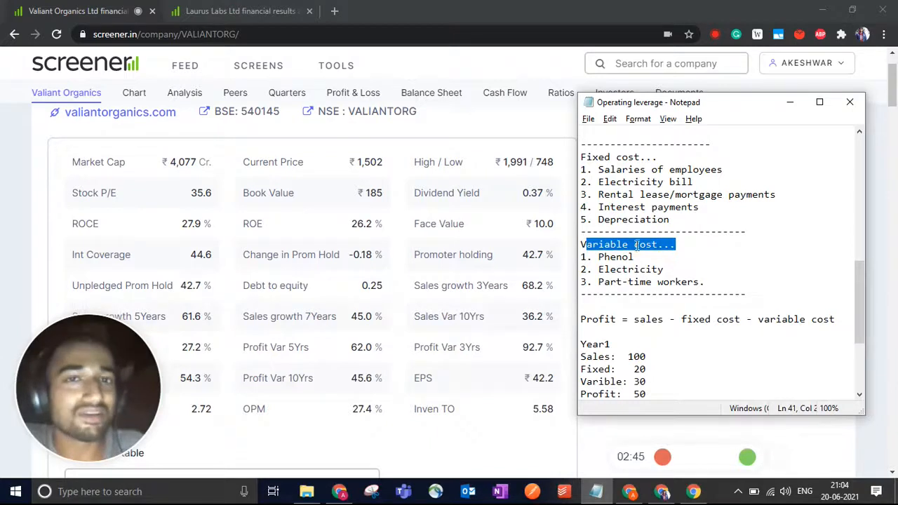
double_click(629, 269)
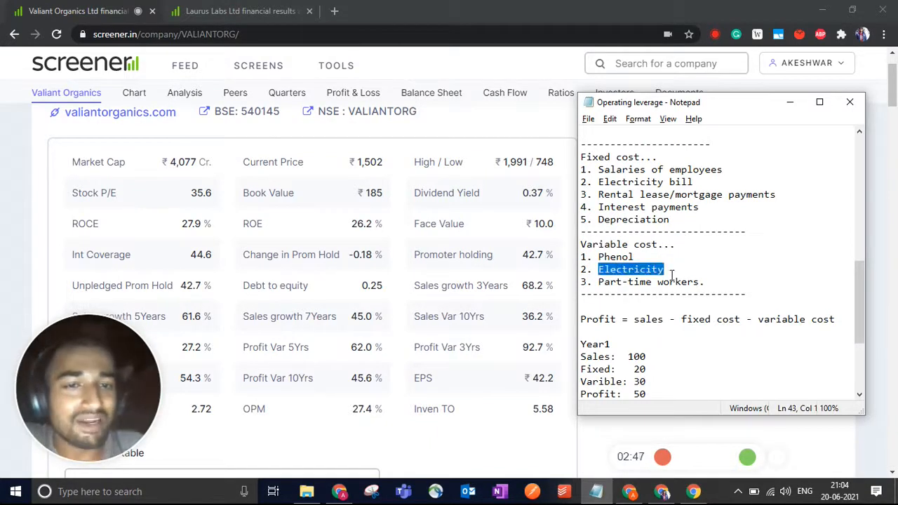
double_click(645, 182)
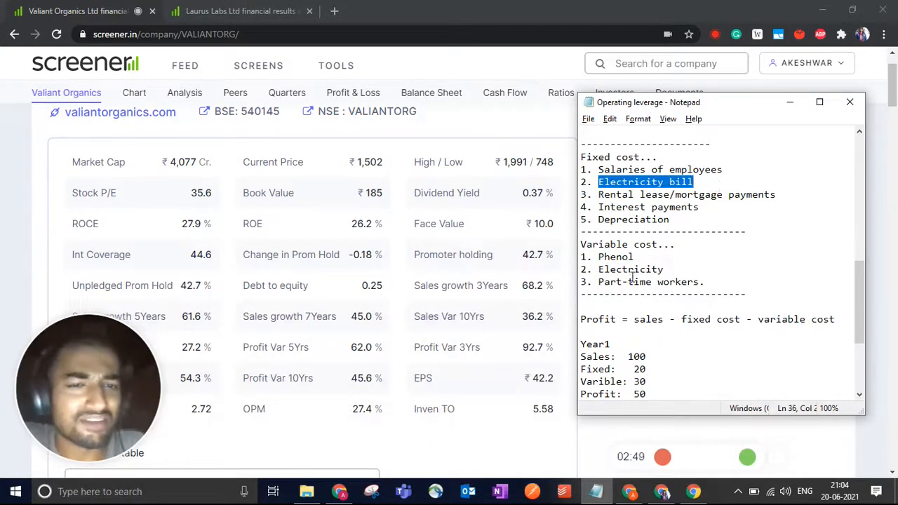
double_click(630, 269)
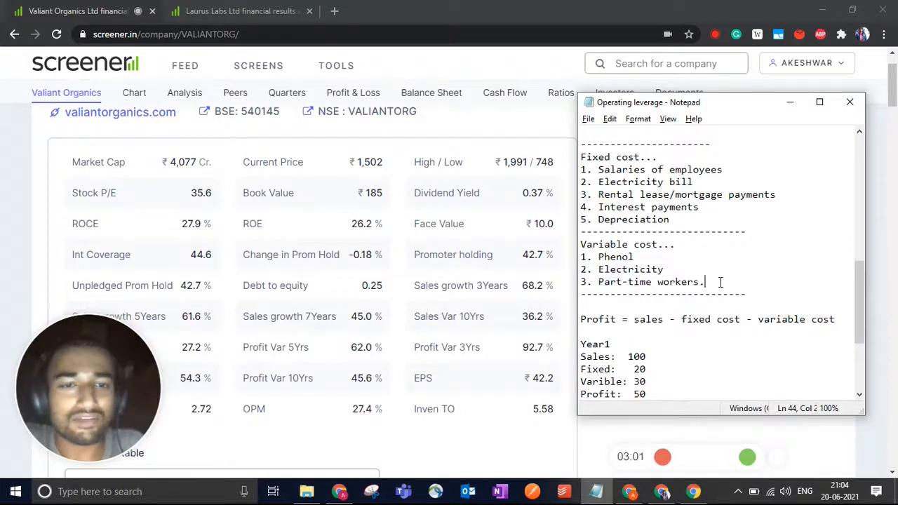
double_click(677, 280)
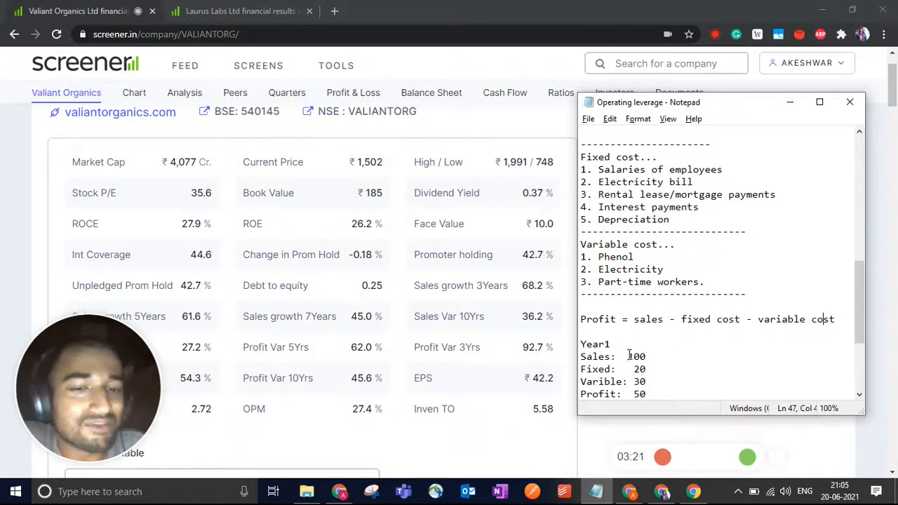
double_click(636, 368)
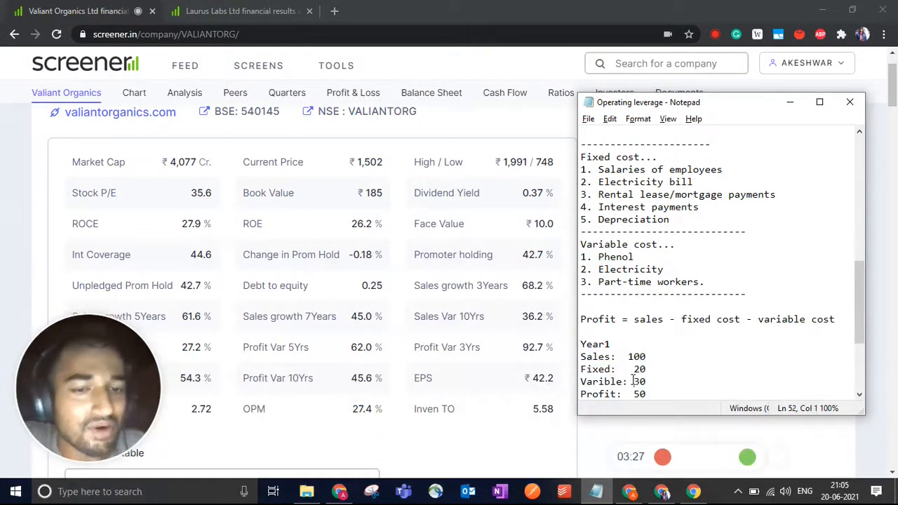
double_click(640, 381)
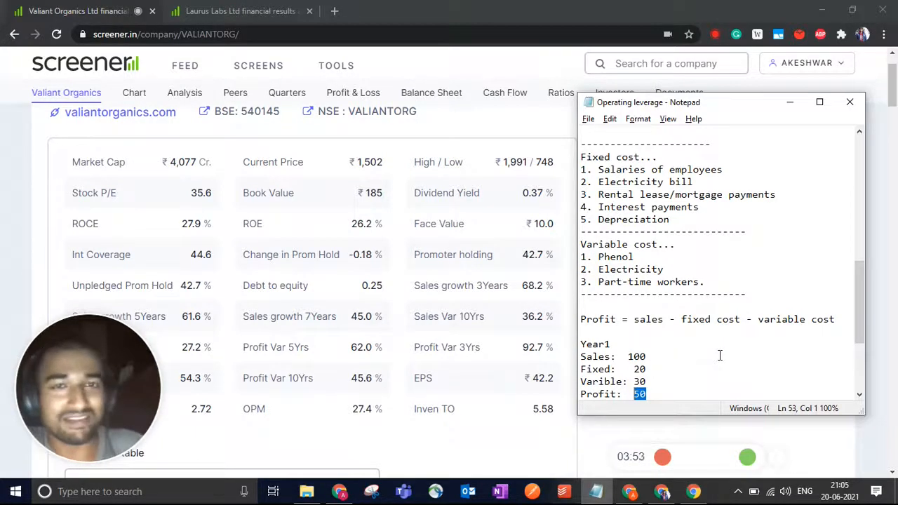
Step: Review the Year1 example figures, highlighting the fixed cost and the profit values
scroll("down", 3)
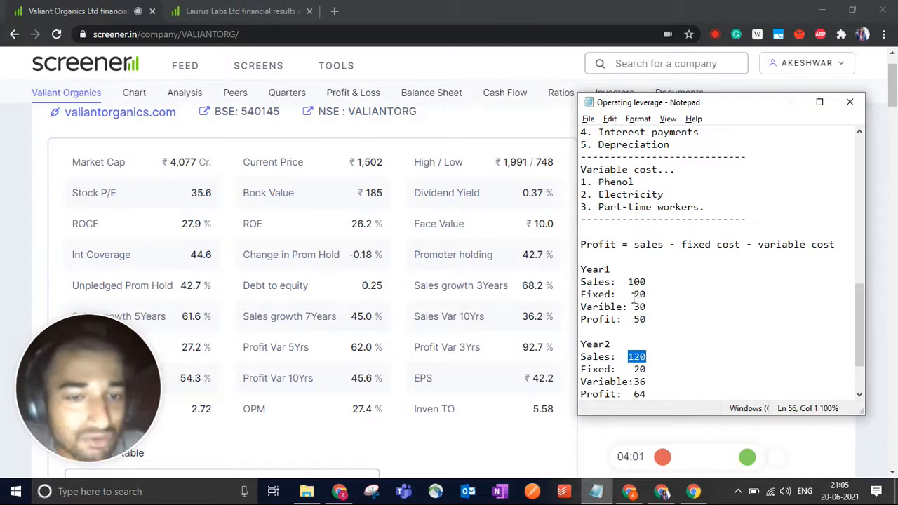
double_click(637, 294)
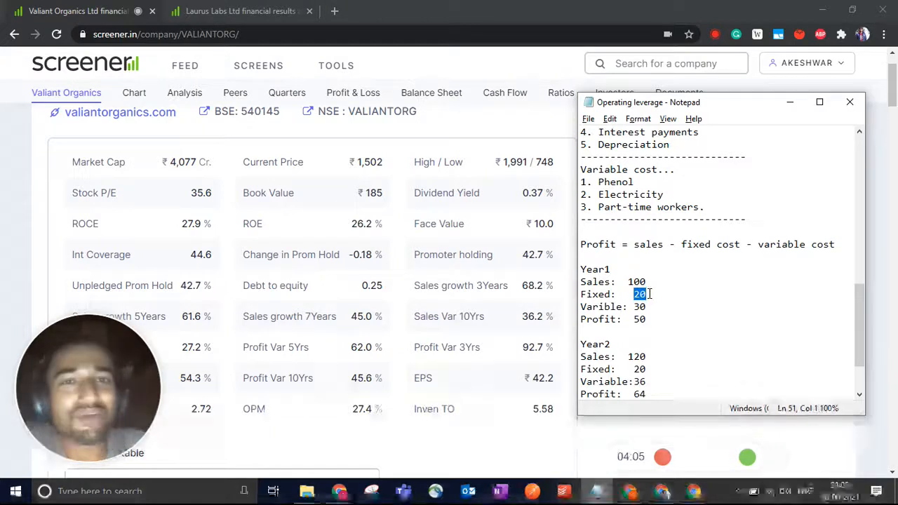
scroll("up", 3)
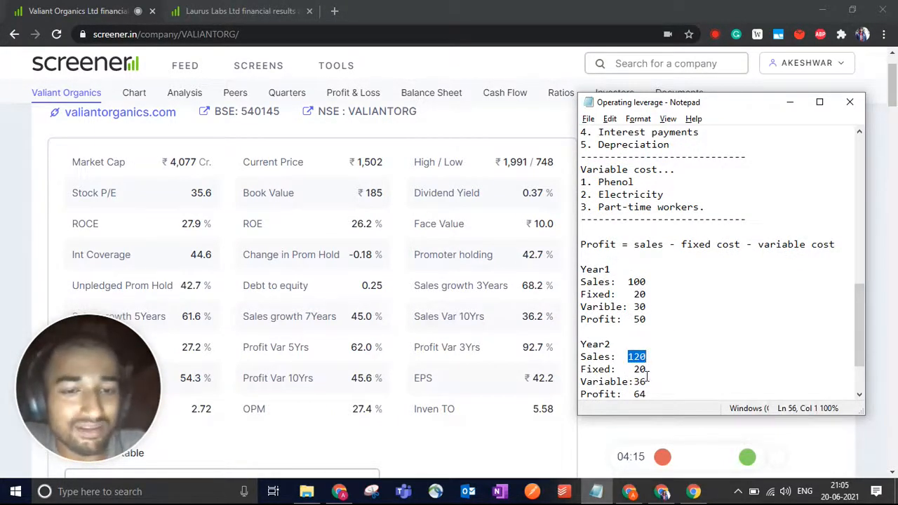
double_click(637, 392)
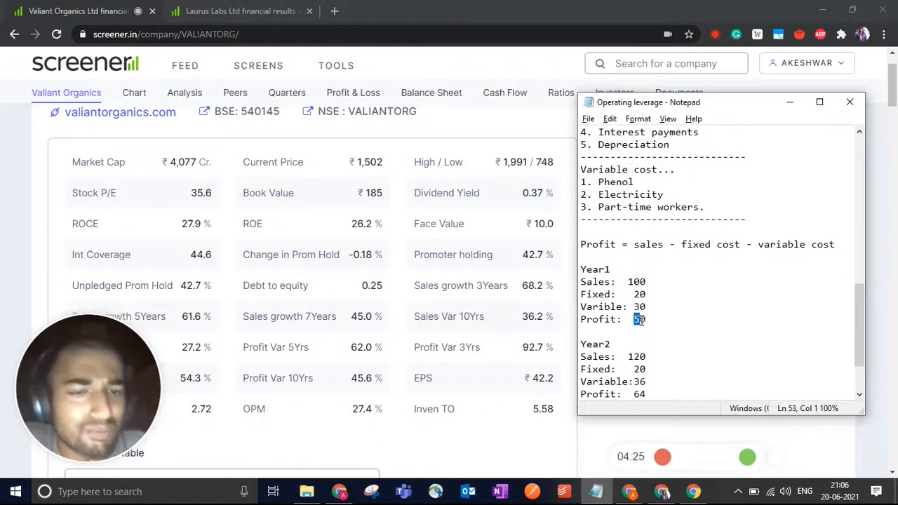
double_click(633, 320)
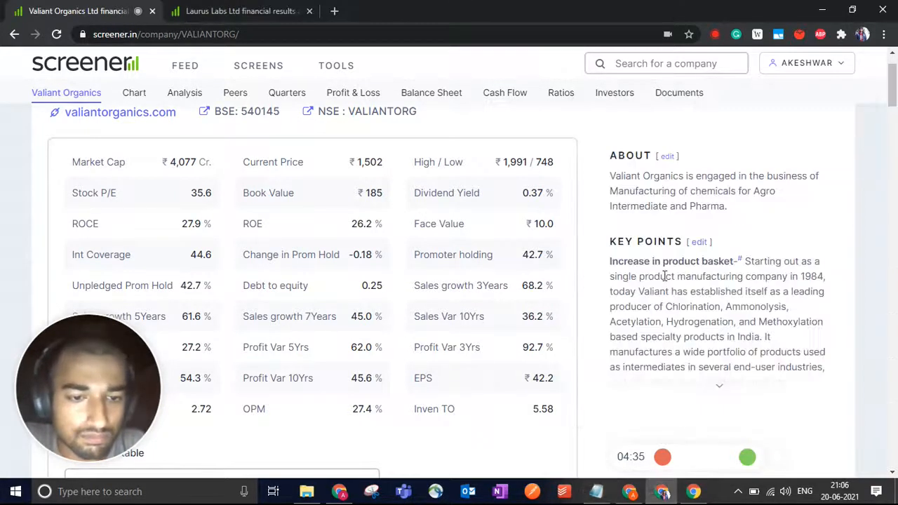
Step: Highlight the Year2 sales of 120 and the Year1 profit of 50, then scroll back up the notes
left_click(595, 491)
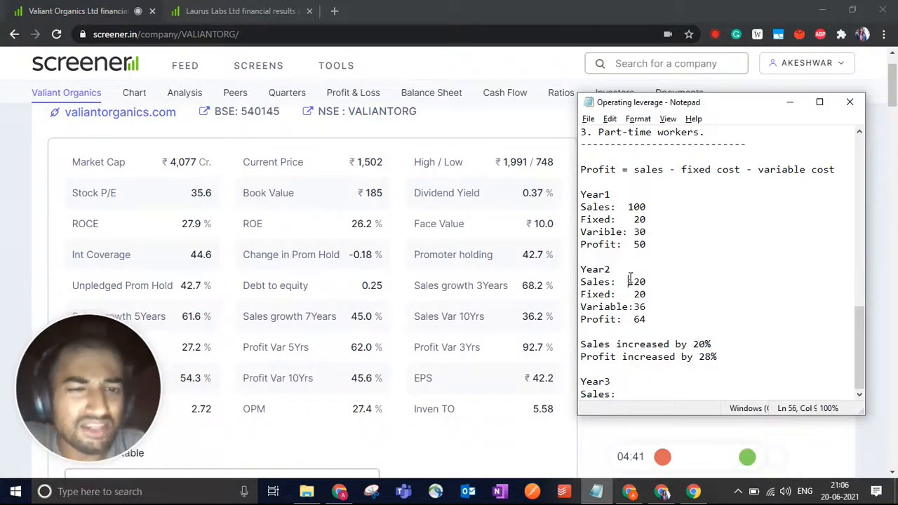
double_click(635, 280)
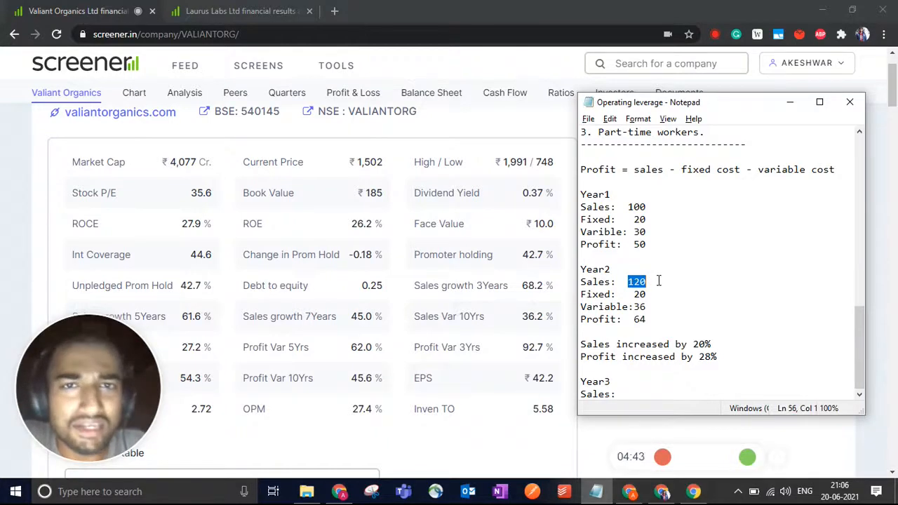
double_click(637, 244)
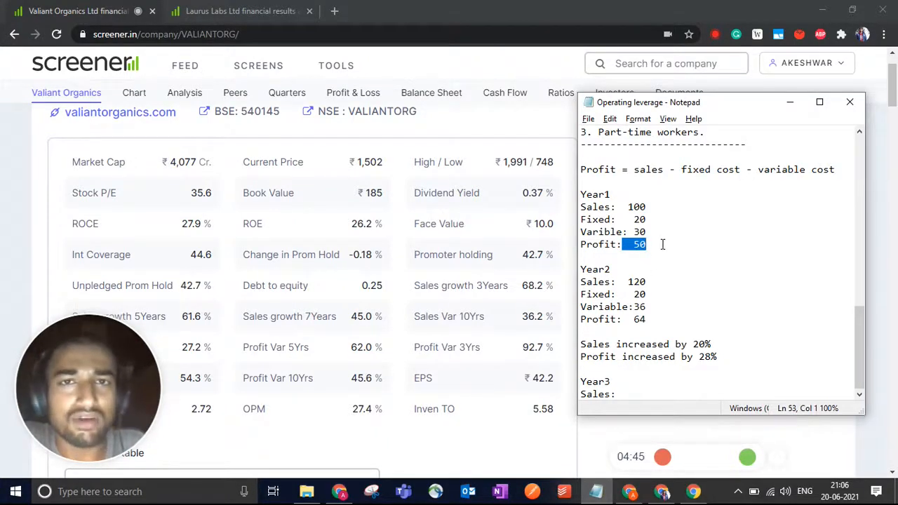
scroll("up", 3)
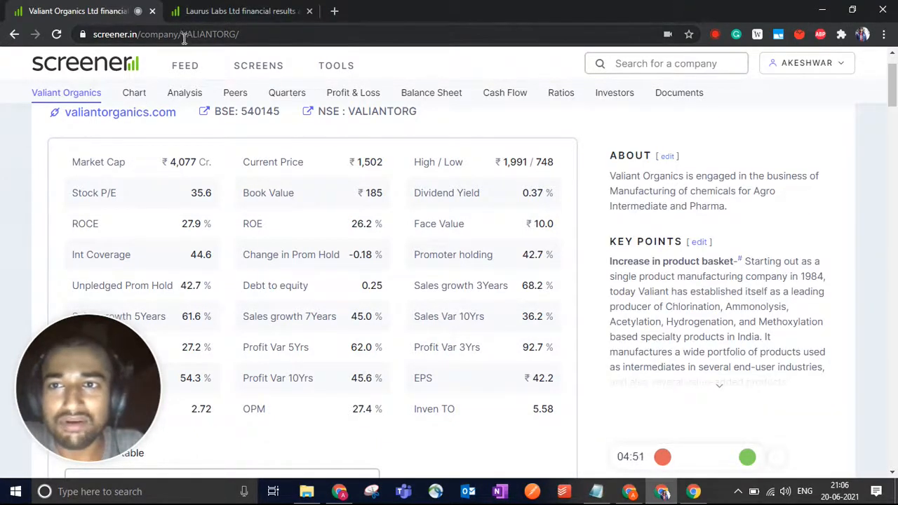
Step: Select the page address and pick out Valiant Organics' market cap value at the top
left_click(211, 34)
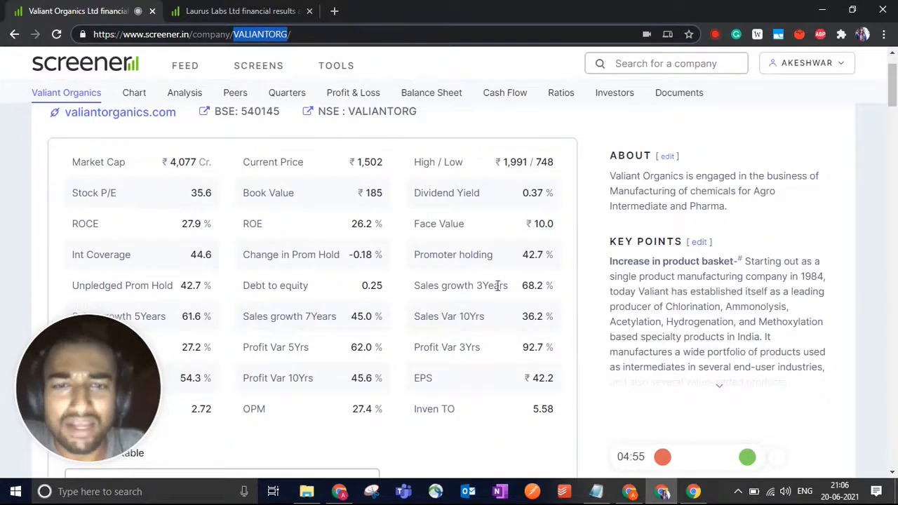
scroll("up", 3)
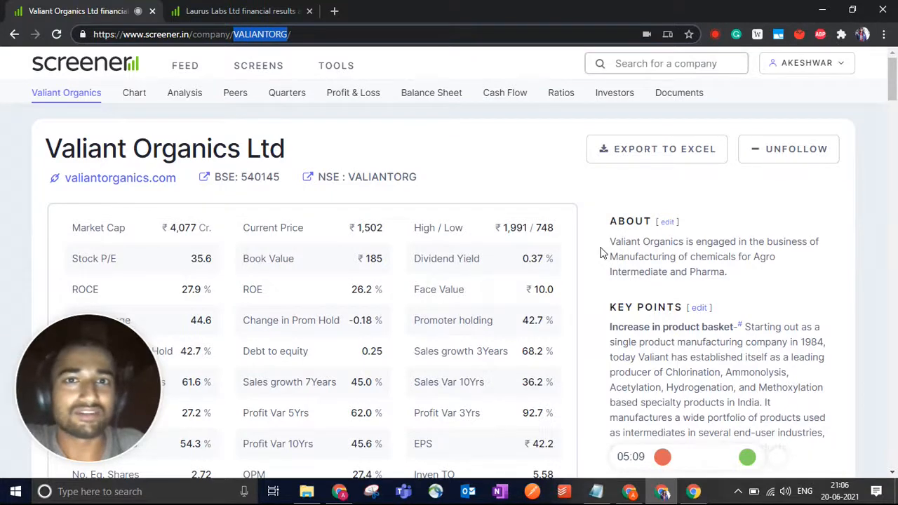
double_click(184, 227)
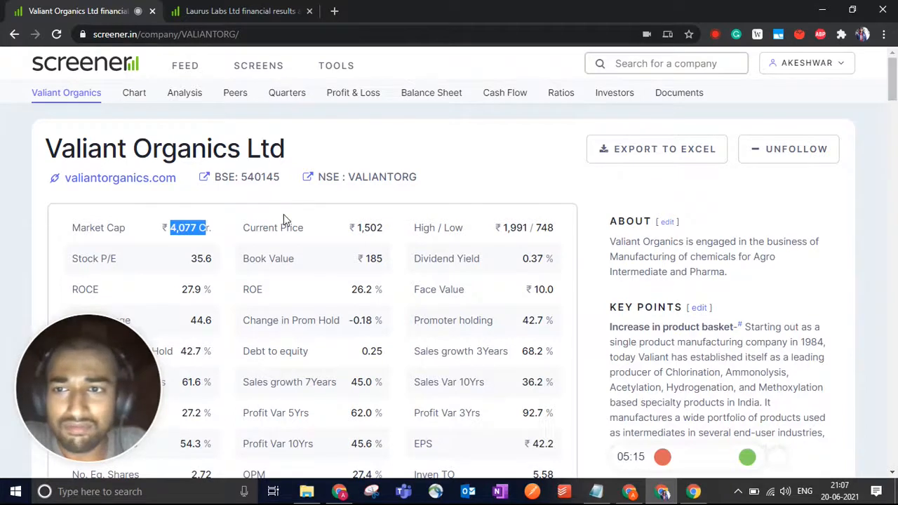
Step: Move down the page to the quarterly results table with net profit and EPS rows
scroll("down", 3)
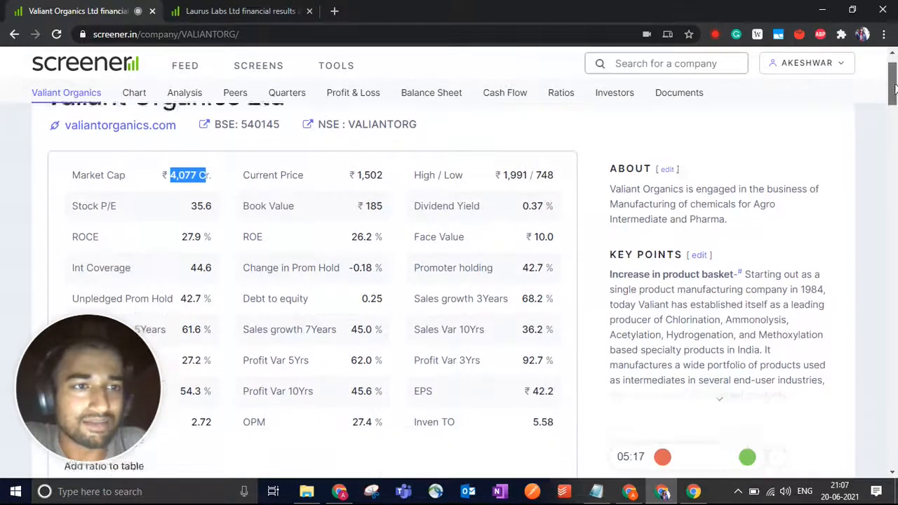
scroll("up", 3)
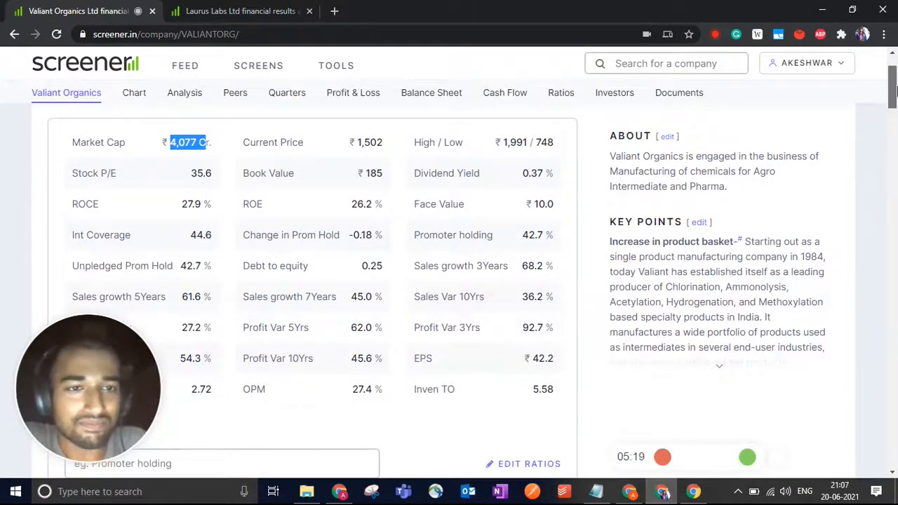
scroll("down", 3)
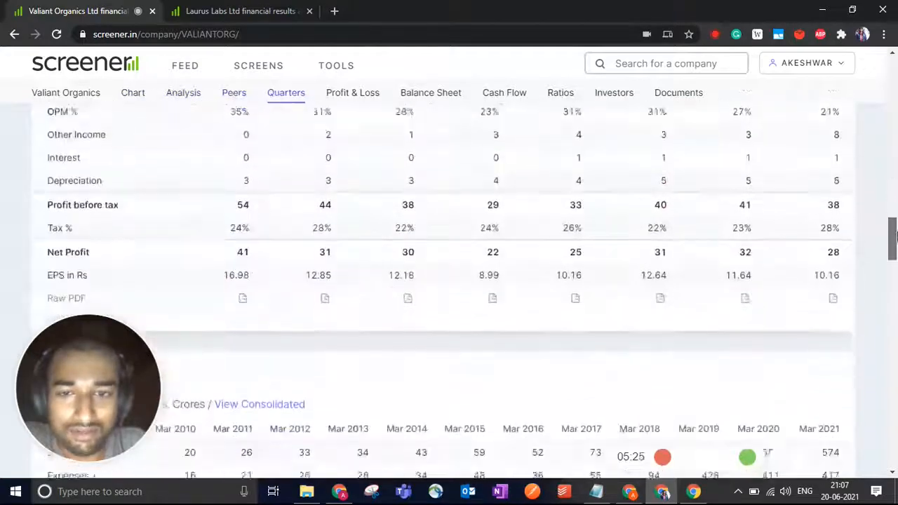
Step: Show the Profit & Loss table and pick out the Mar 2019–2021 sales of 606, 583 and 574
left_click(352, 93)
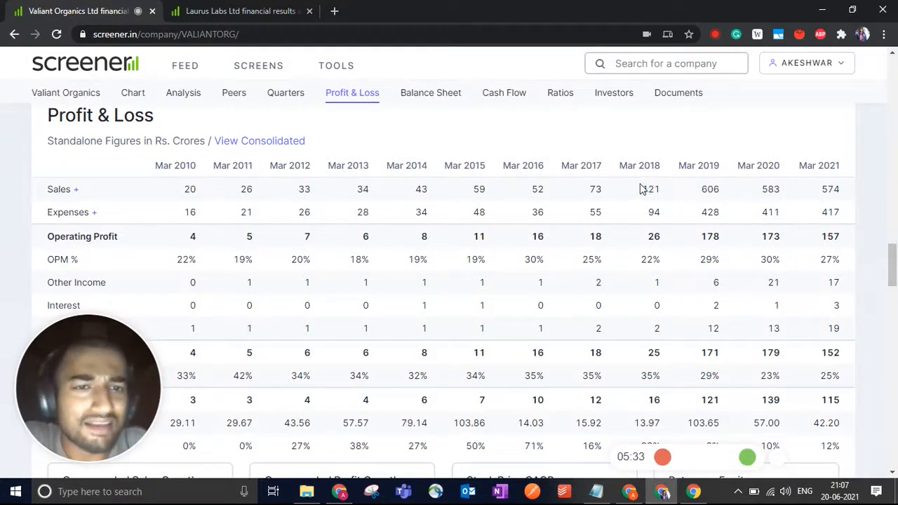
double_click(652, 188)
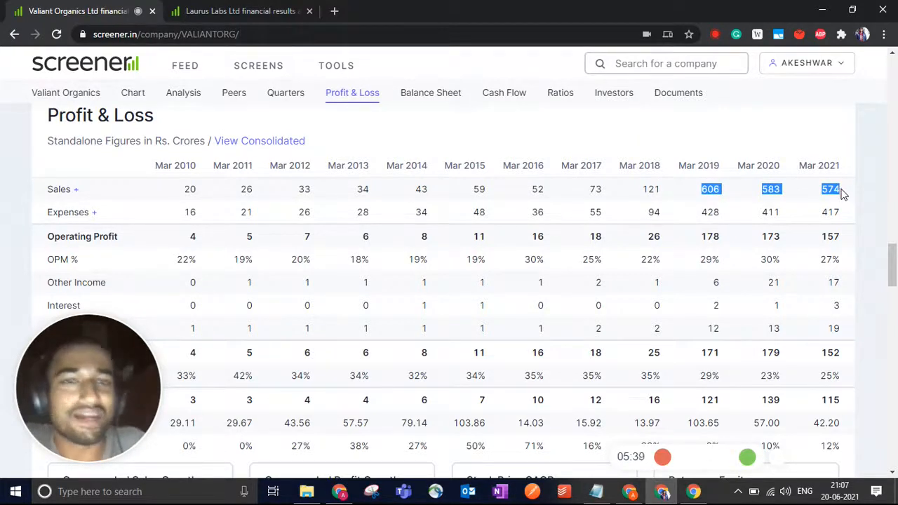
left_click(651, 188)
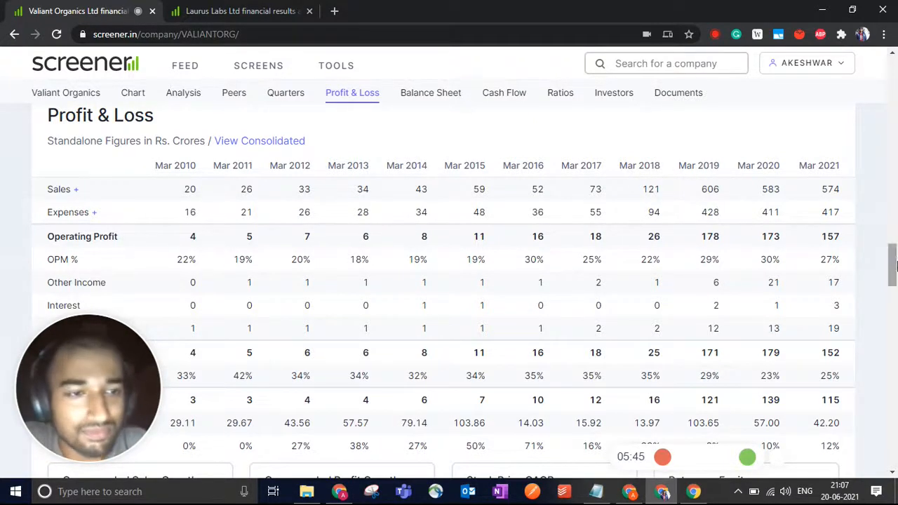
Step: Show the Balance Sheet and bring the Fixed Assets row (31 to 130 to 478) into view
left_click(430, 92)
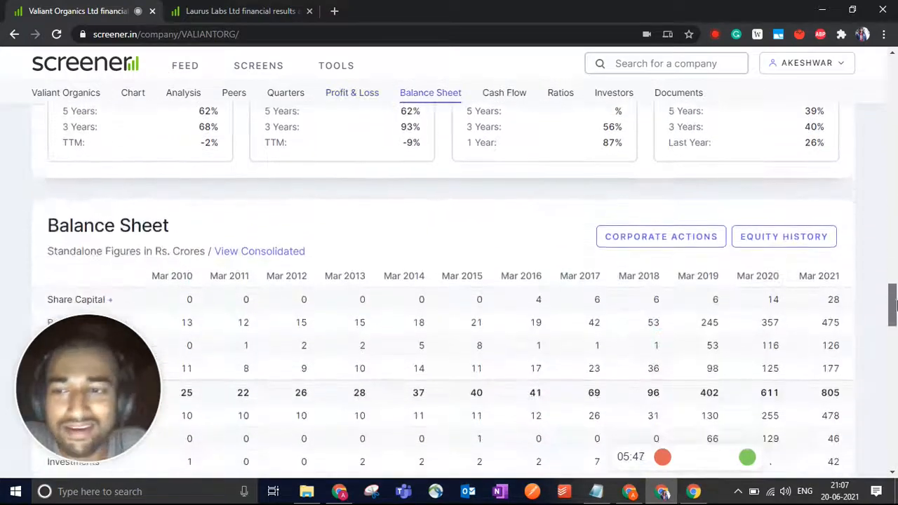
scroll("down", 3)
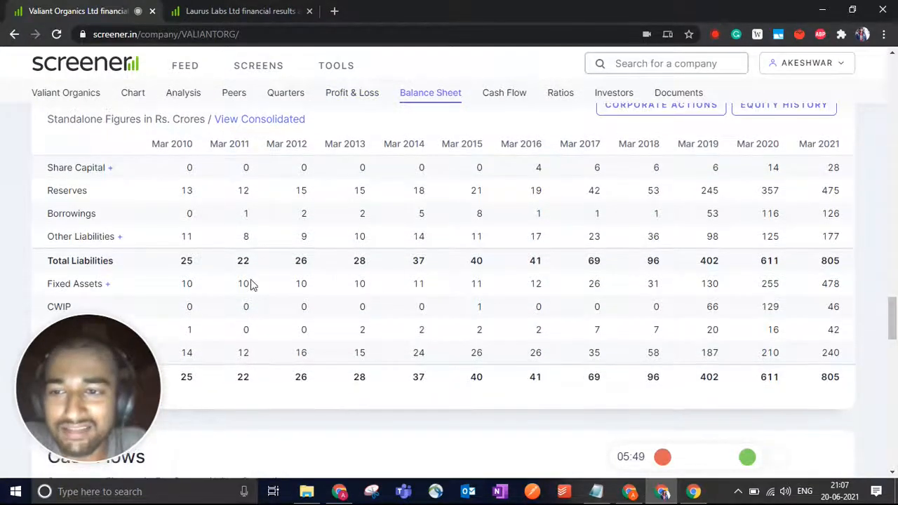
scroll("down", 3)
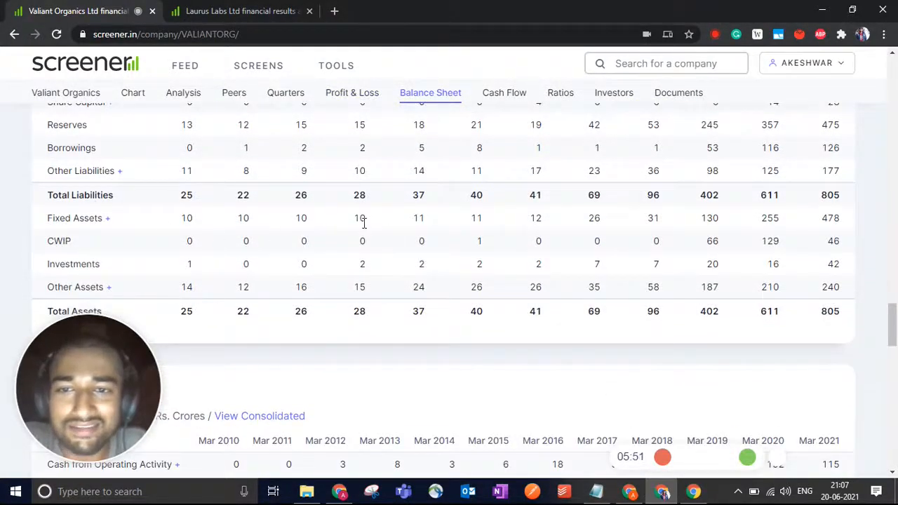
scroll("up", 3)
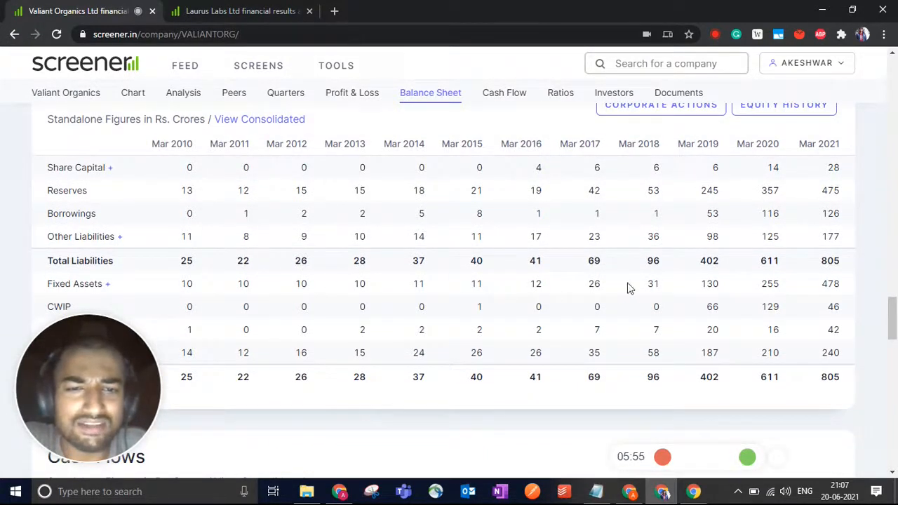
mouse_move(719, 288)
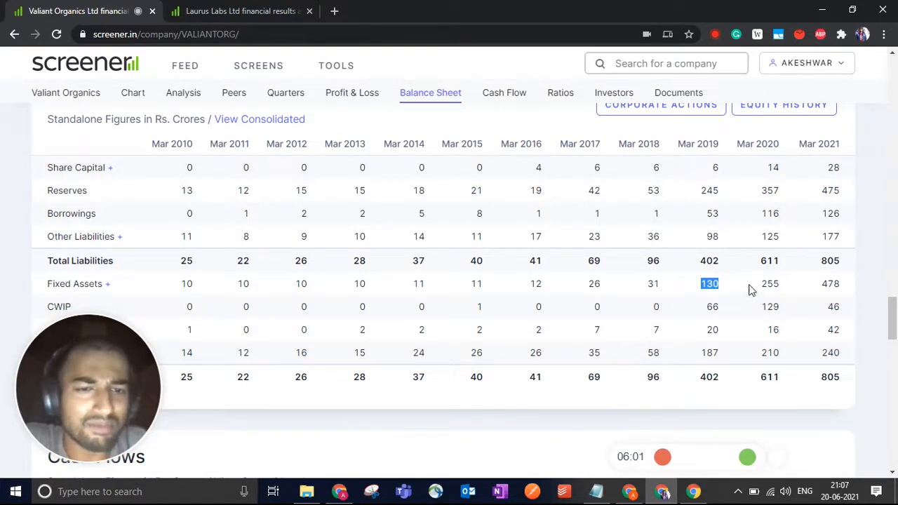
mouse_move(788, 297)
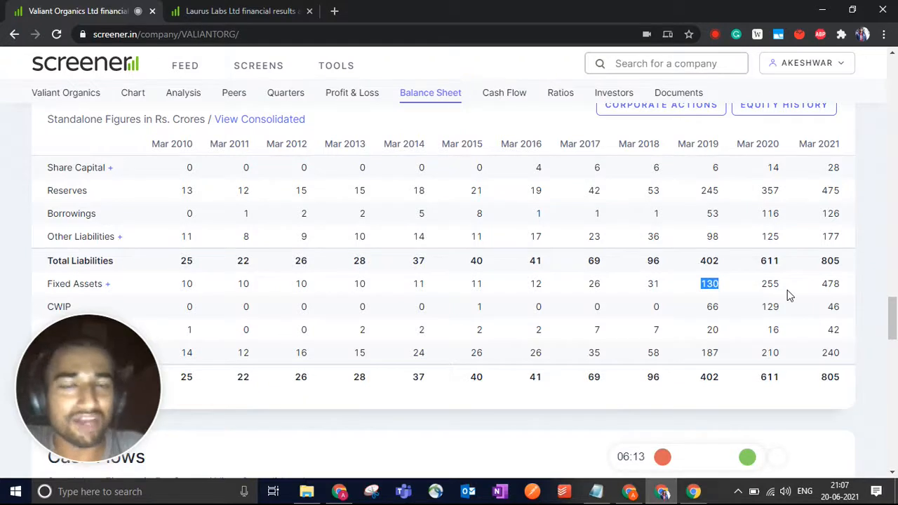
mouse_move(778, 290)
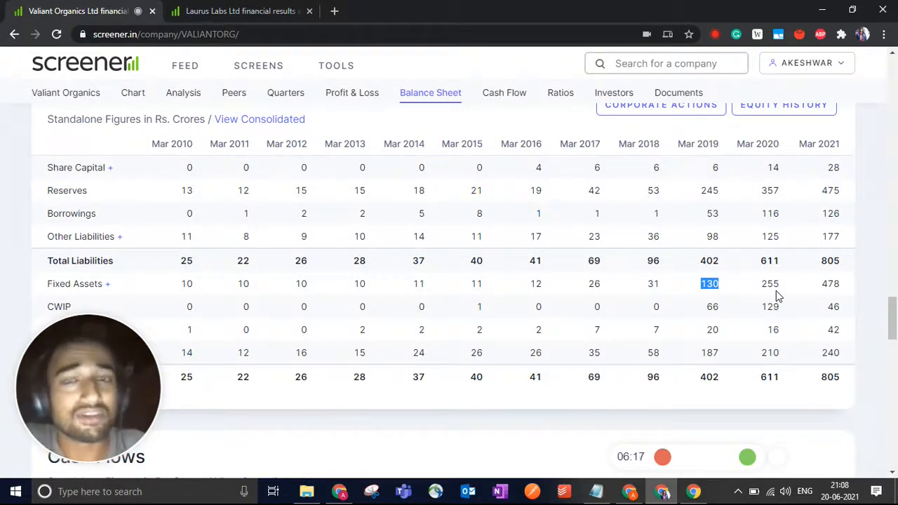
Step: Scroll down to the standalone Cash Flows table with investing outflows of -88, -180 and -135
scroll("down", 3)
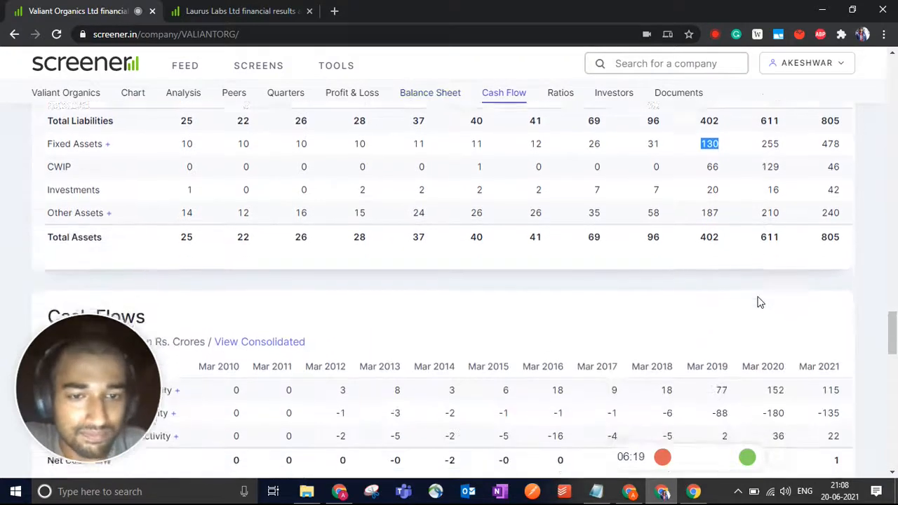
scroll("down", 3)
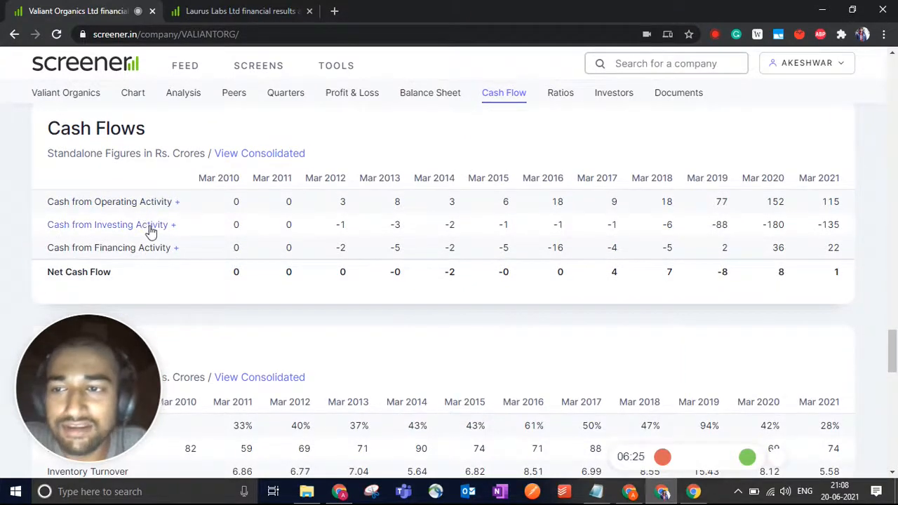
mouse_move(265, 243)
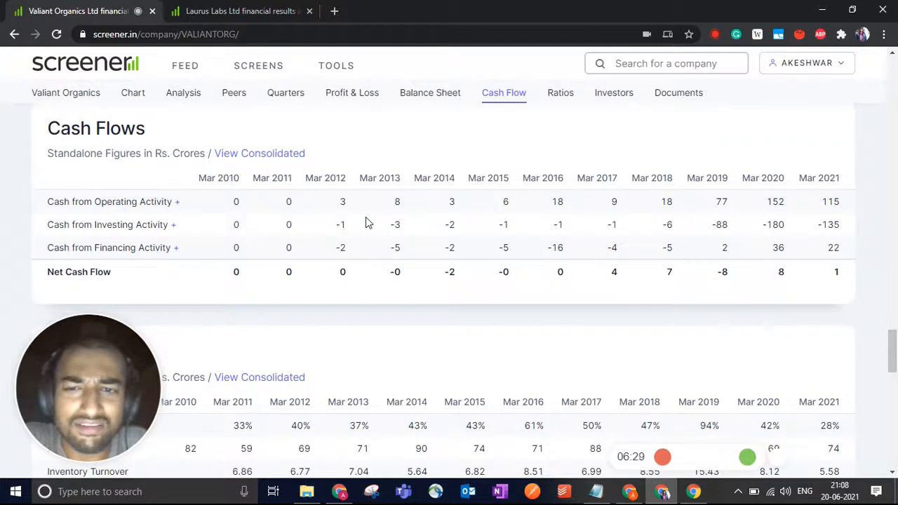
mouse_move(410, 230)
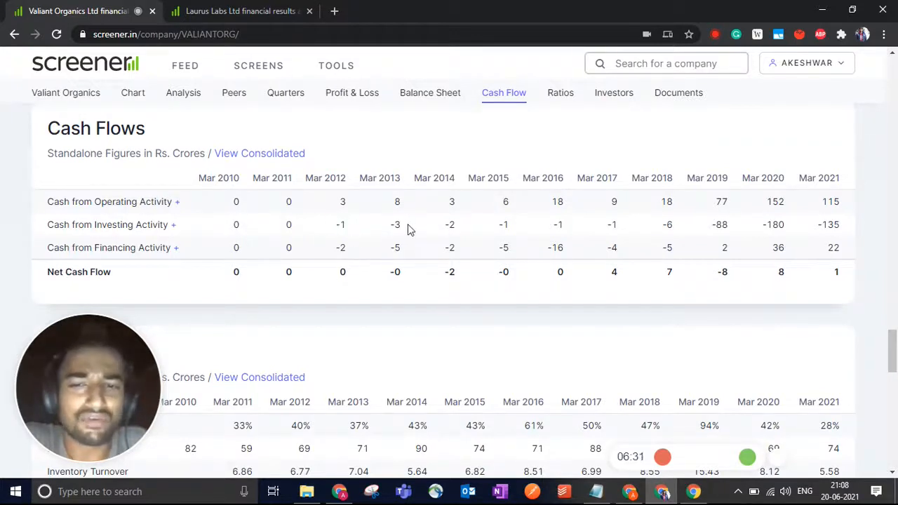
mouse_move(742, 233)
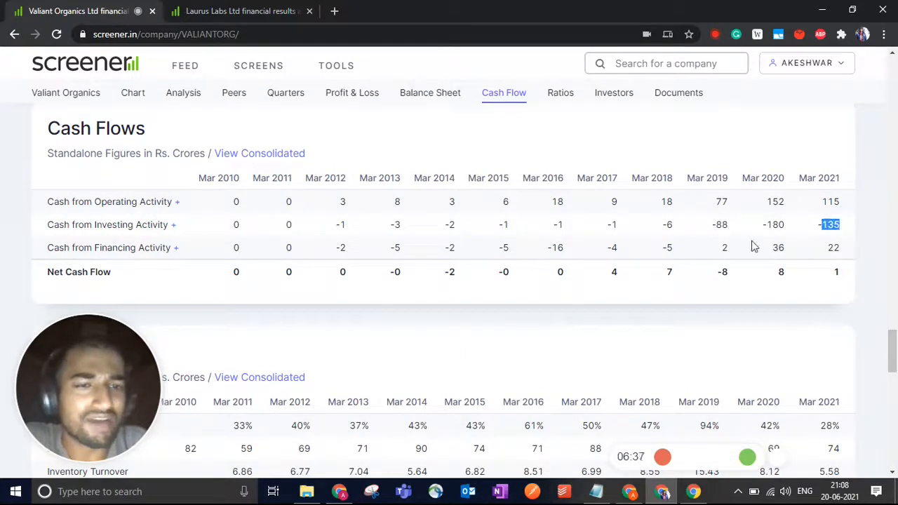
mouse_move(772, 232)
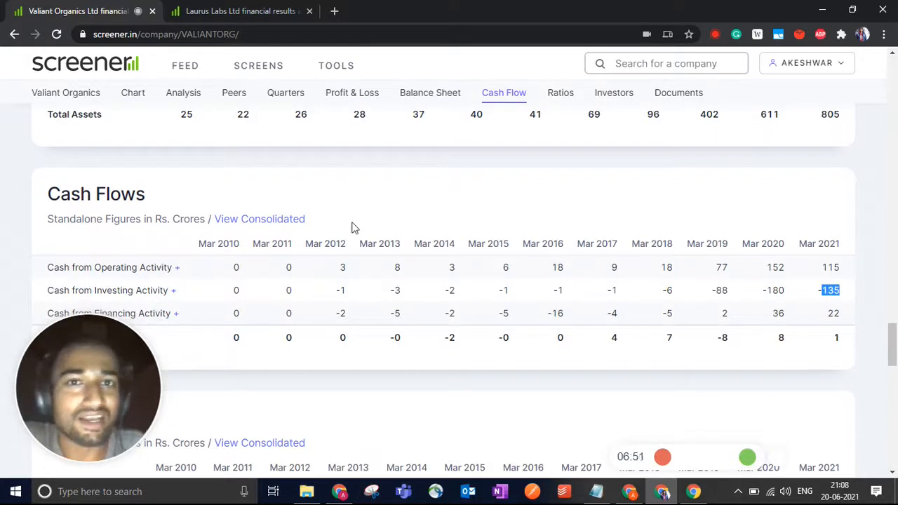
mouse_move(475, 211)
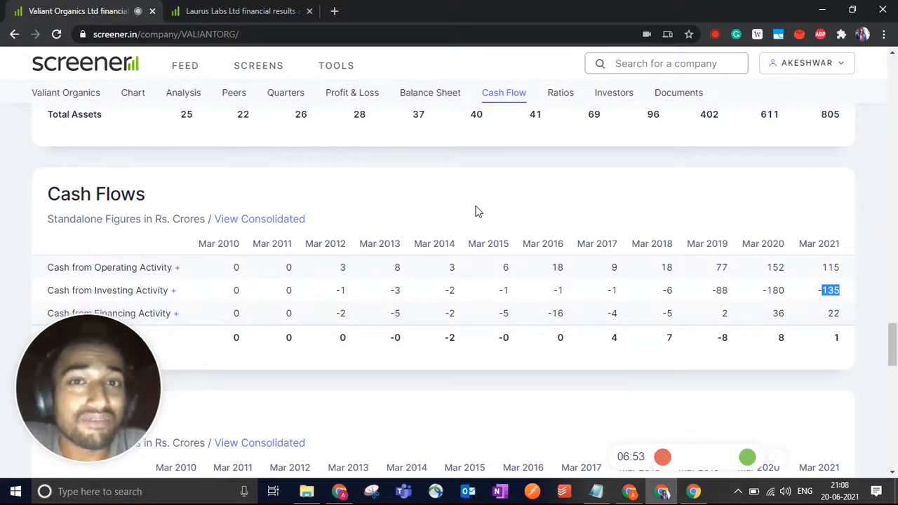
Step: Move back up via the Balance Sheet and Ratios sections to the key ratios overview
scroll("up", 3)
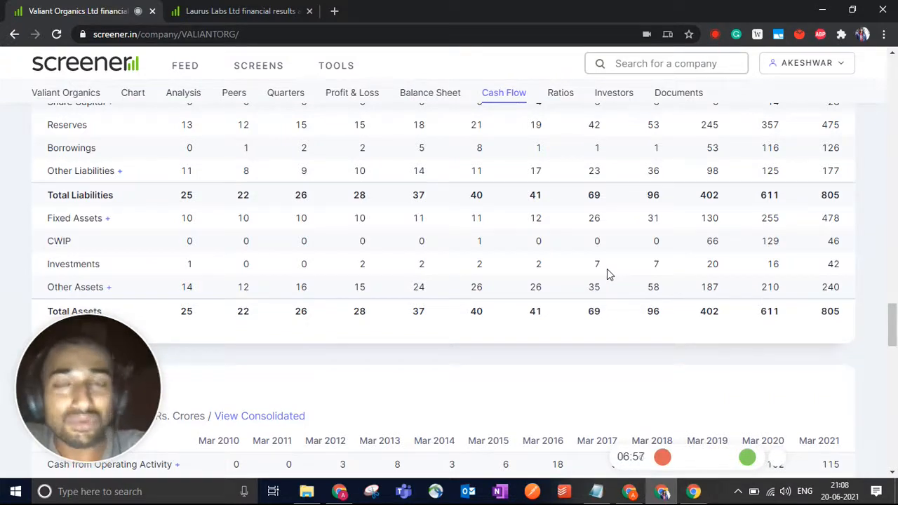
mouse_move(707, 245)
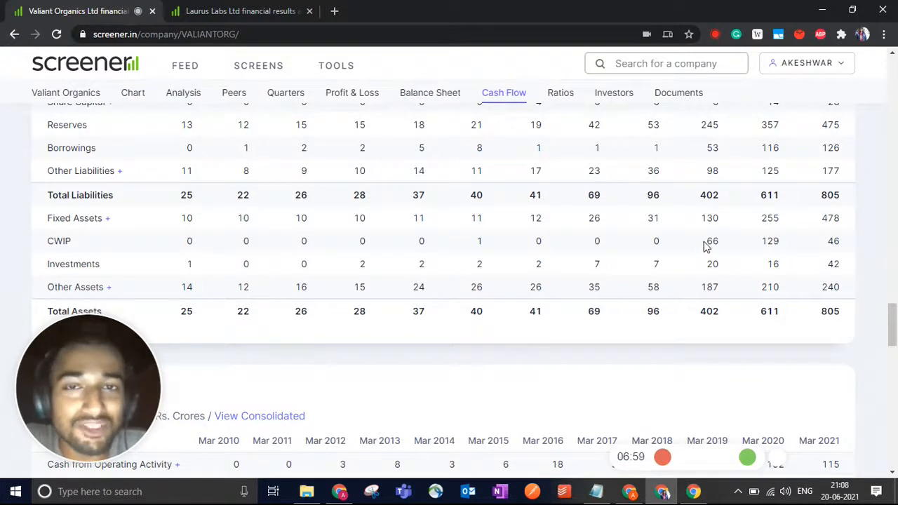
left_click(429, 93)
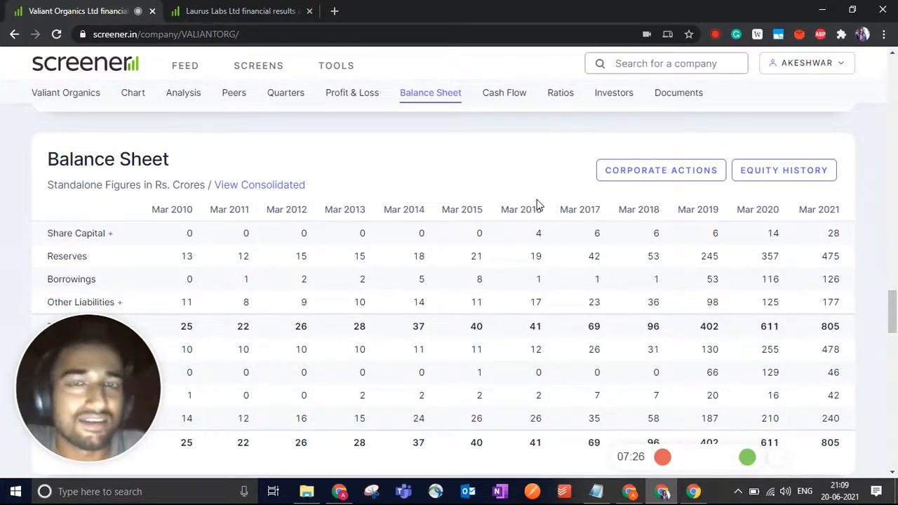
mouse_move(432, 166)
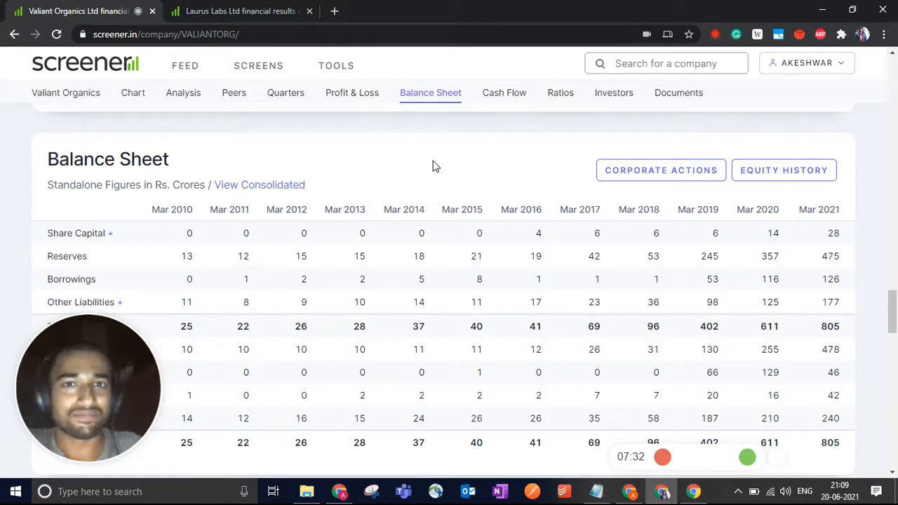
mouse_move(769, 345)
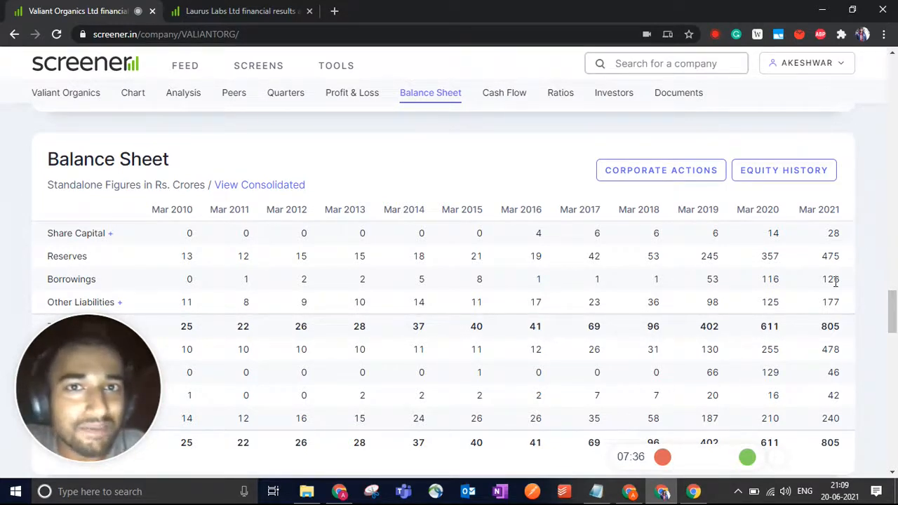
scroll("down", 3)
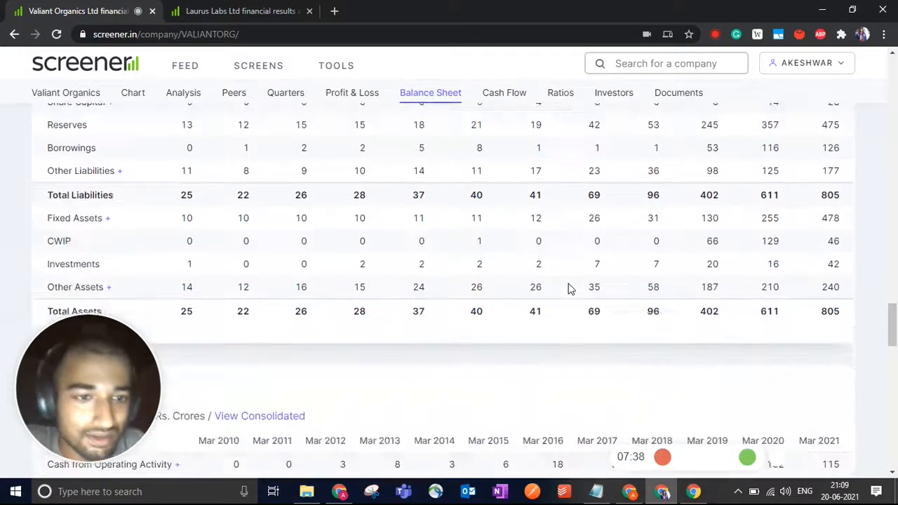
left_click(560, 93)
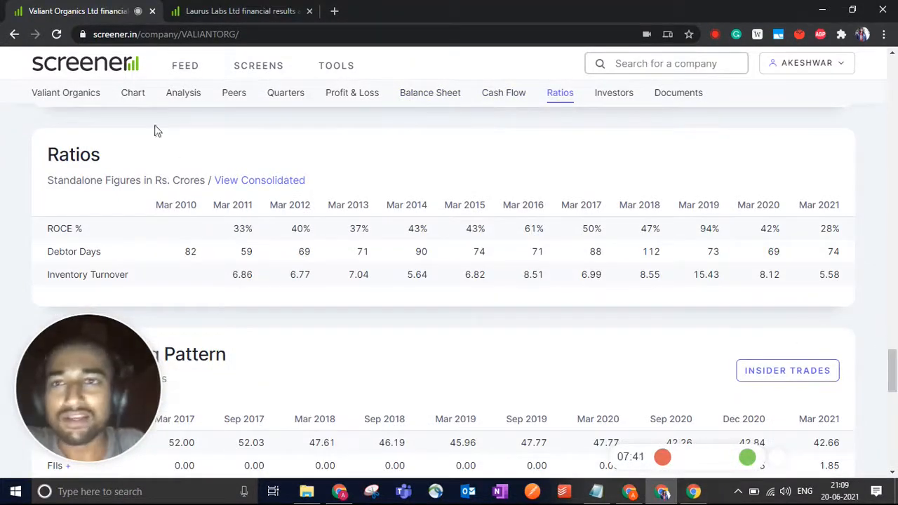
scroll("up", 3)
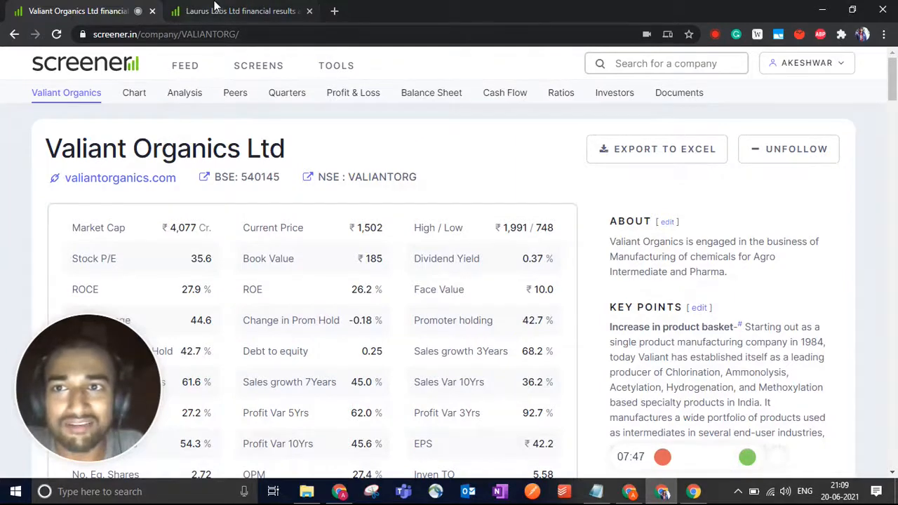
Step: Switch to the Laurus Labs page and scroll up past the 5Yr chart to its key ratios
left_click(241, 11)
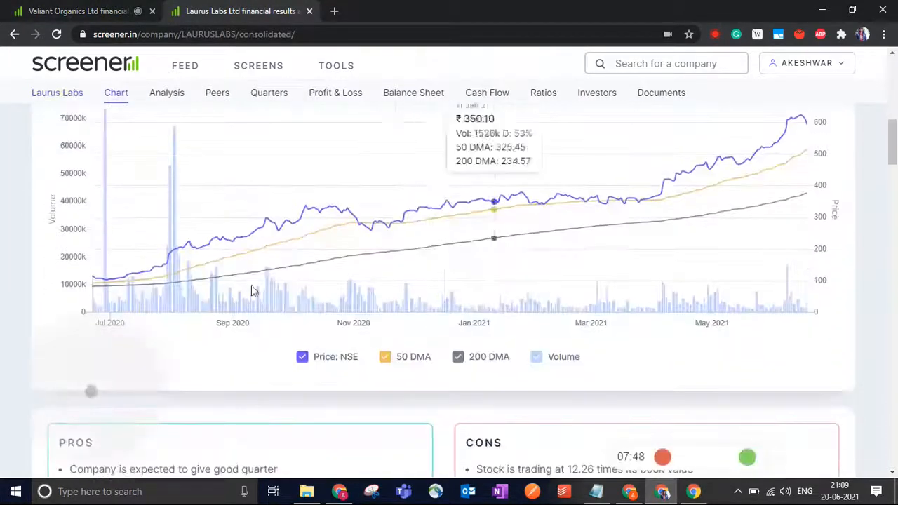
scroll("up", 3)
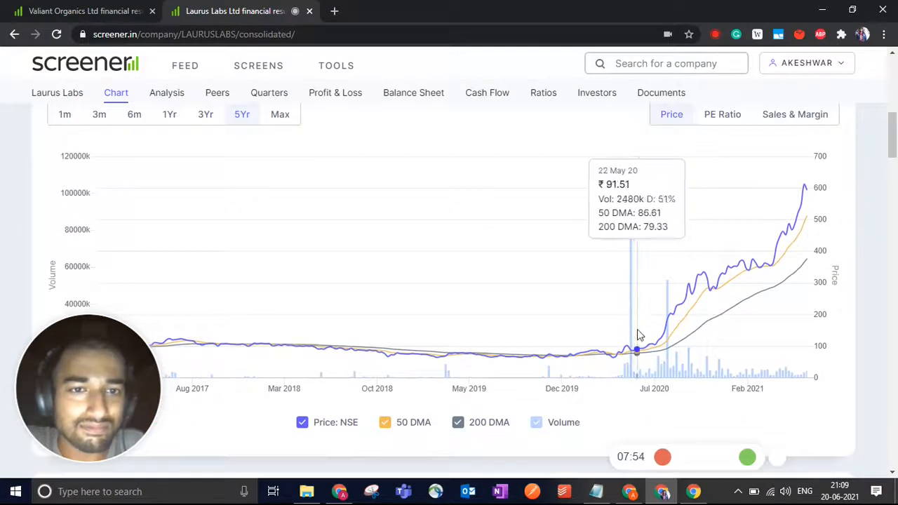
mouse_move(631, 349)
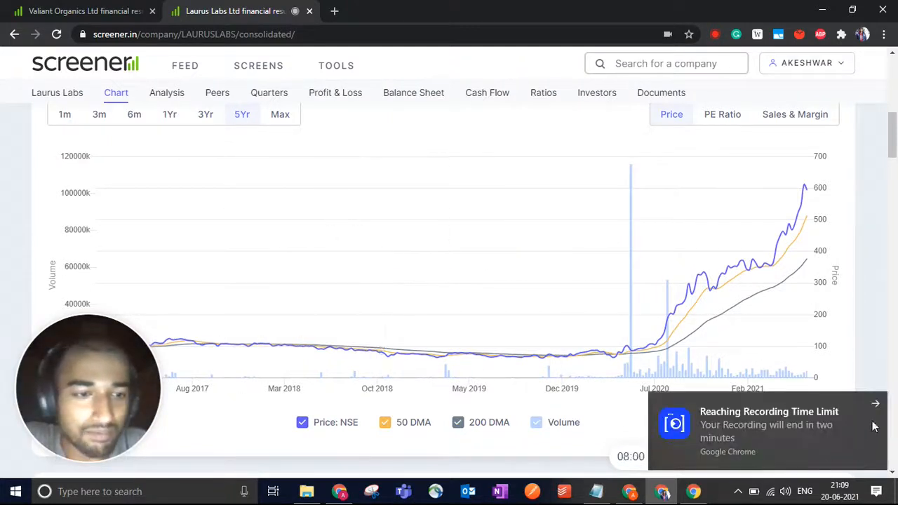
mouse_move(628, 349)
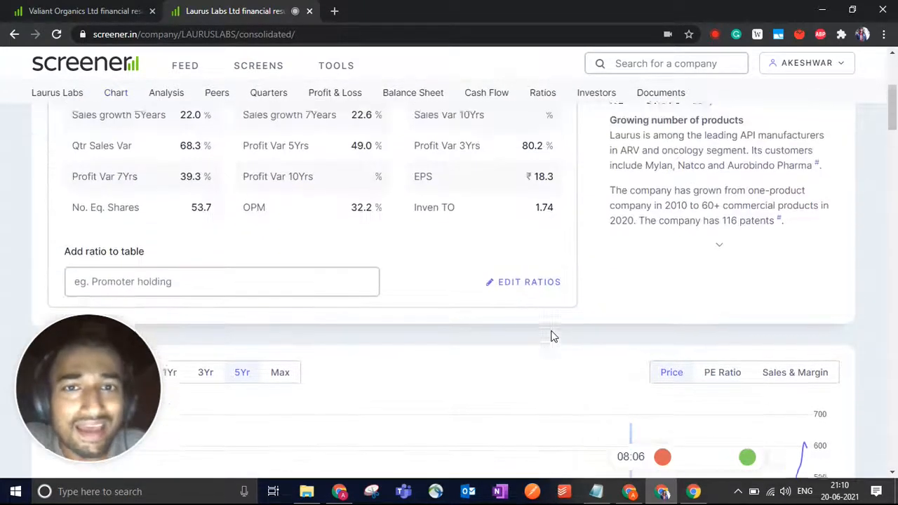
scroll("up", 3)
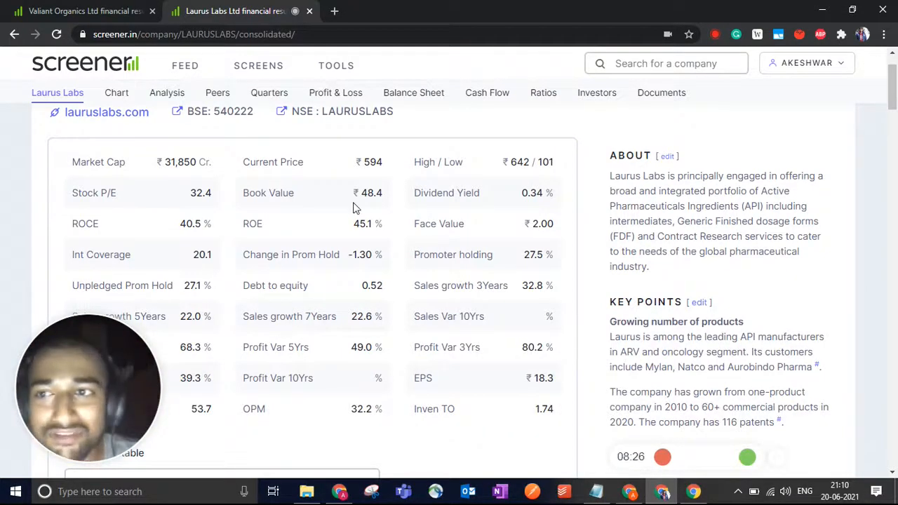
scroll("up", 3)
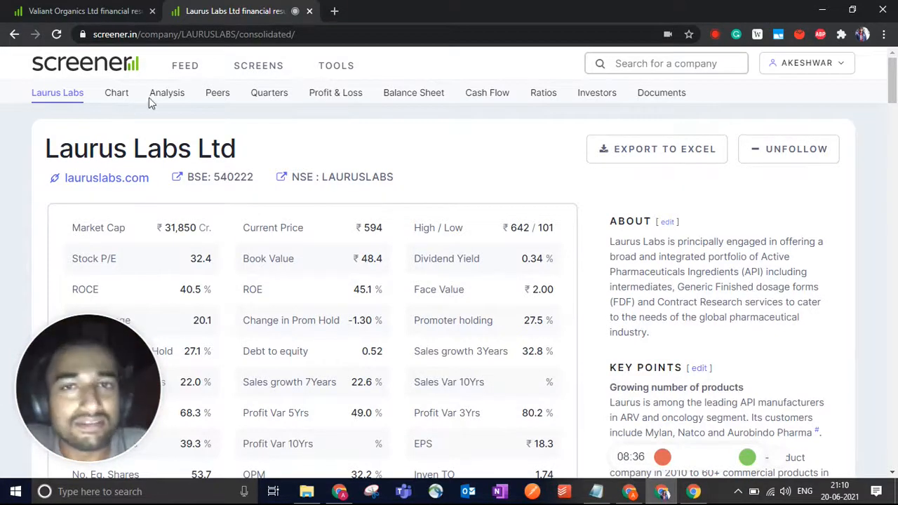
mouse_move(508, 173)
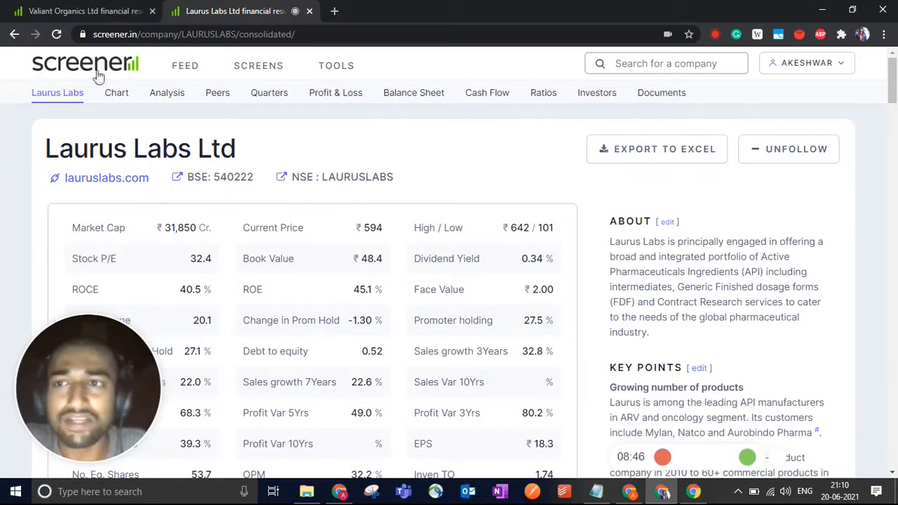
Step: Return to Valiant Organics and position the fixed assets rows just above the Cash Flows table
left_click(81, 12)
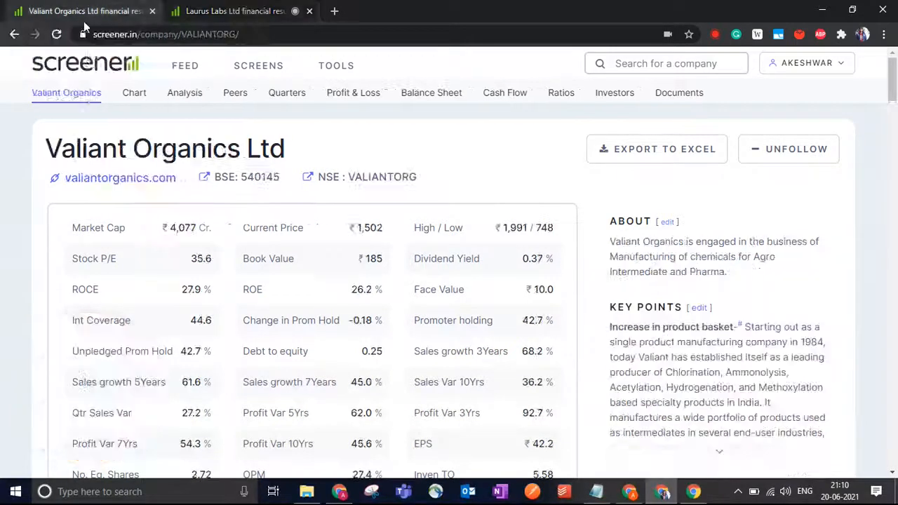
left_click(503, 92)
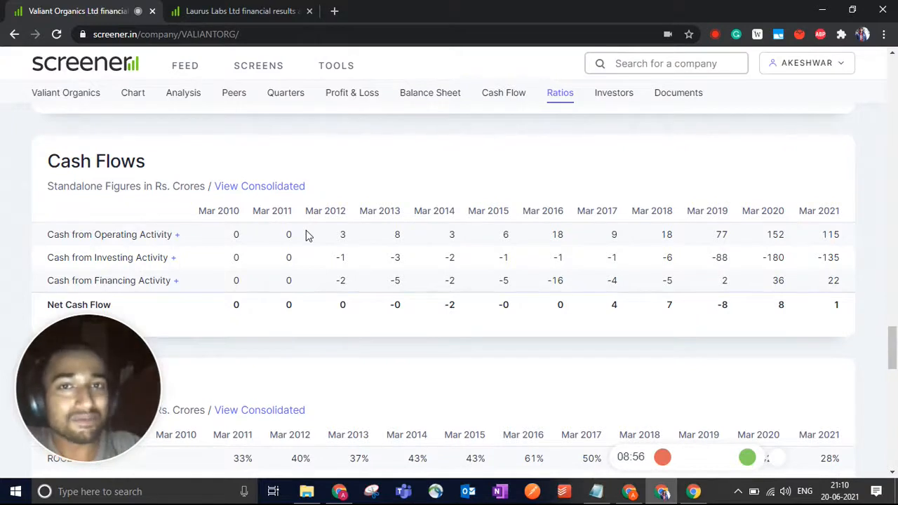
scroll("up", 3)
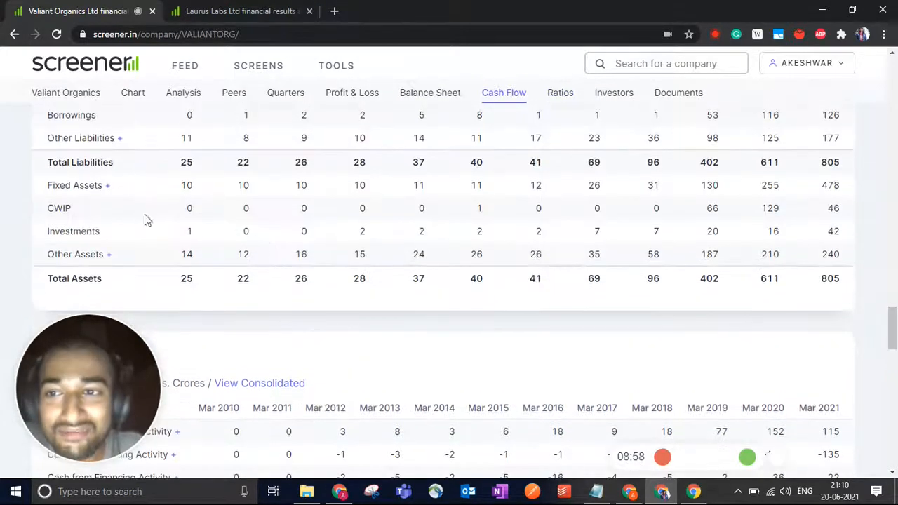
mouse_move(494, 305)
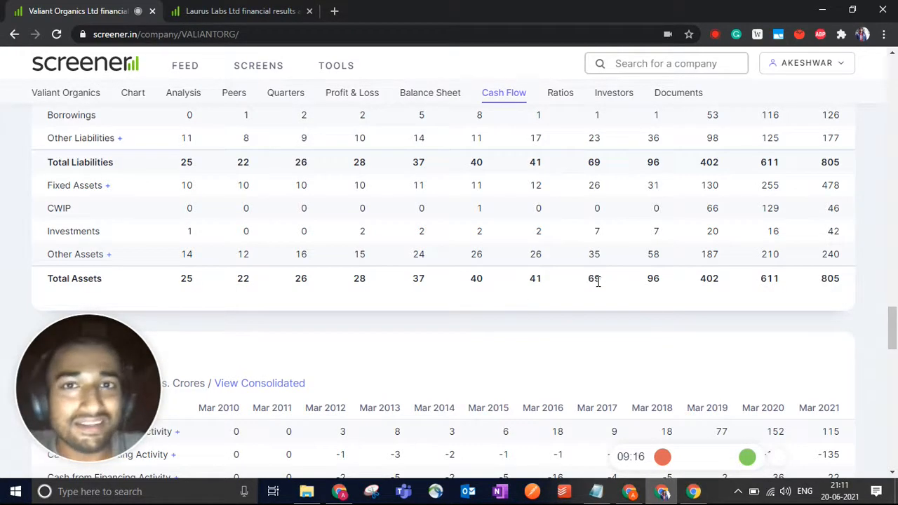
mouse_move(614, 302)
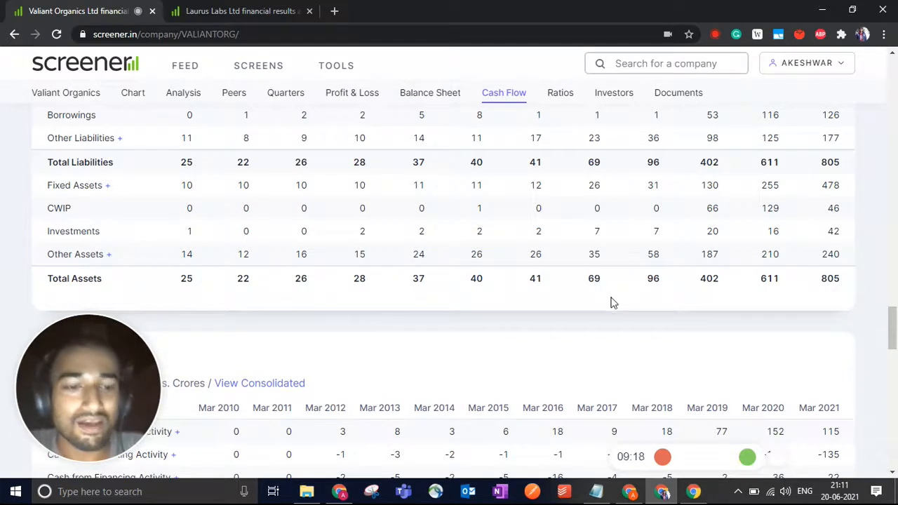
scroll("down", 3)
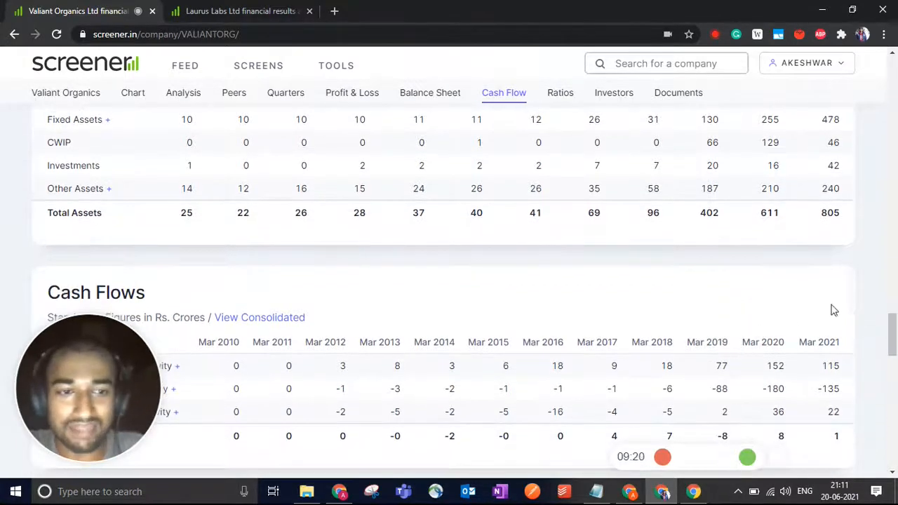